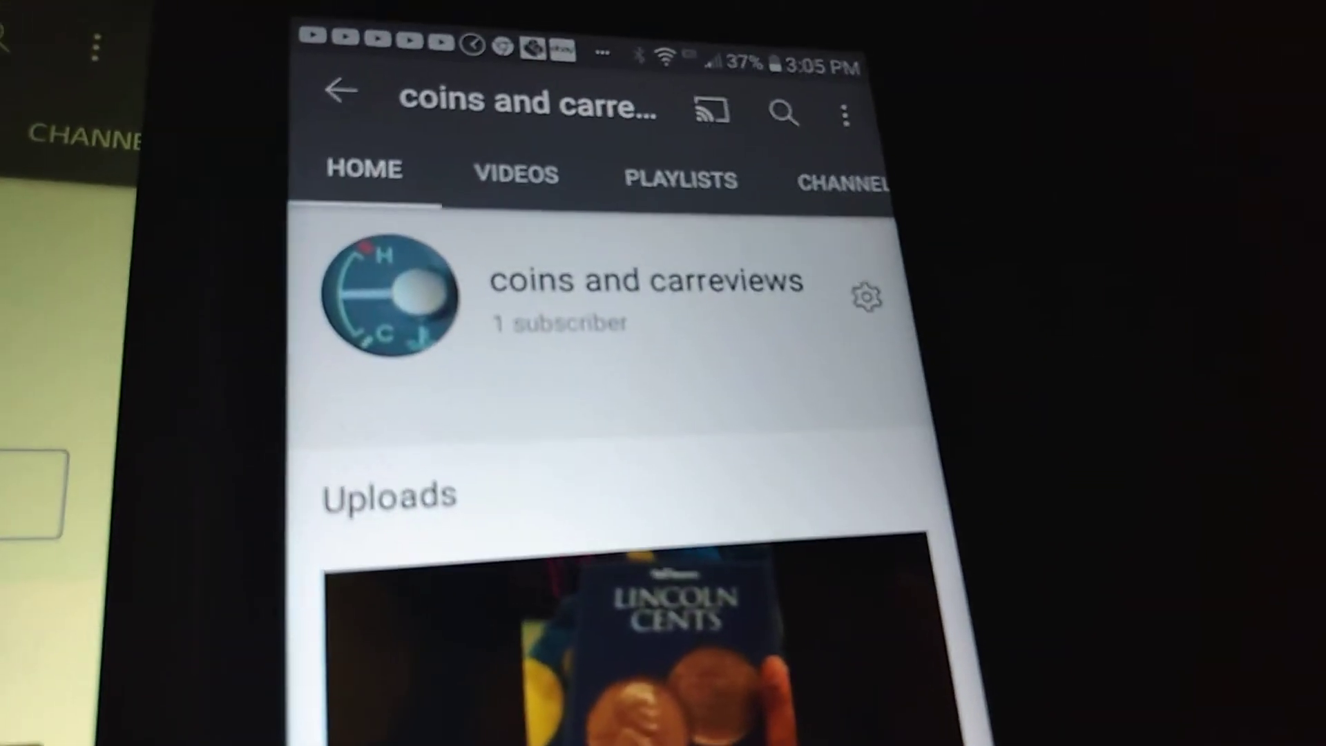
Step: Scroll down the channel page and open the About tab with its description and join date
{"action": "scroll", "scroll_direction": "down", "scroll_amount": 3}
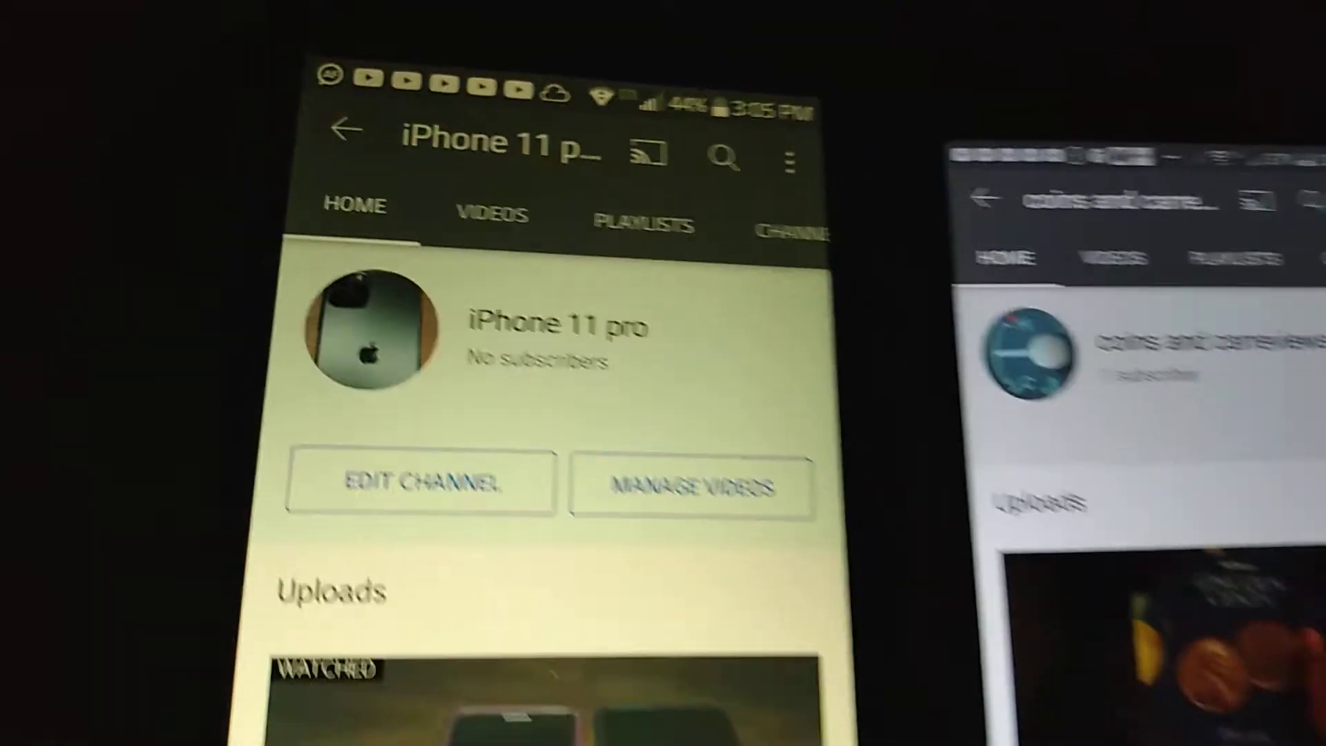
{"action": "scroll", "scroll_direction": "down", "scroll_amount": 3}
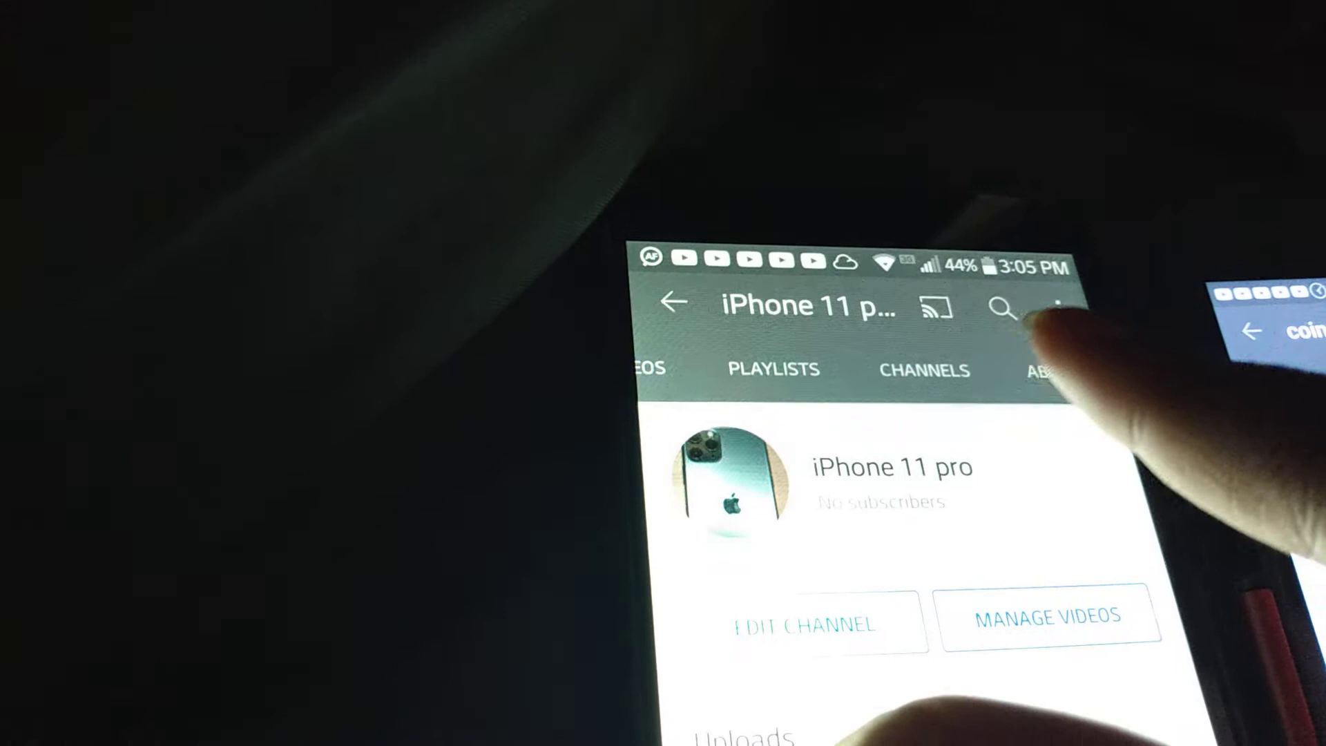
{"action": "left_click", "coordinate": [1026, 369]}
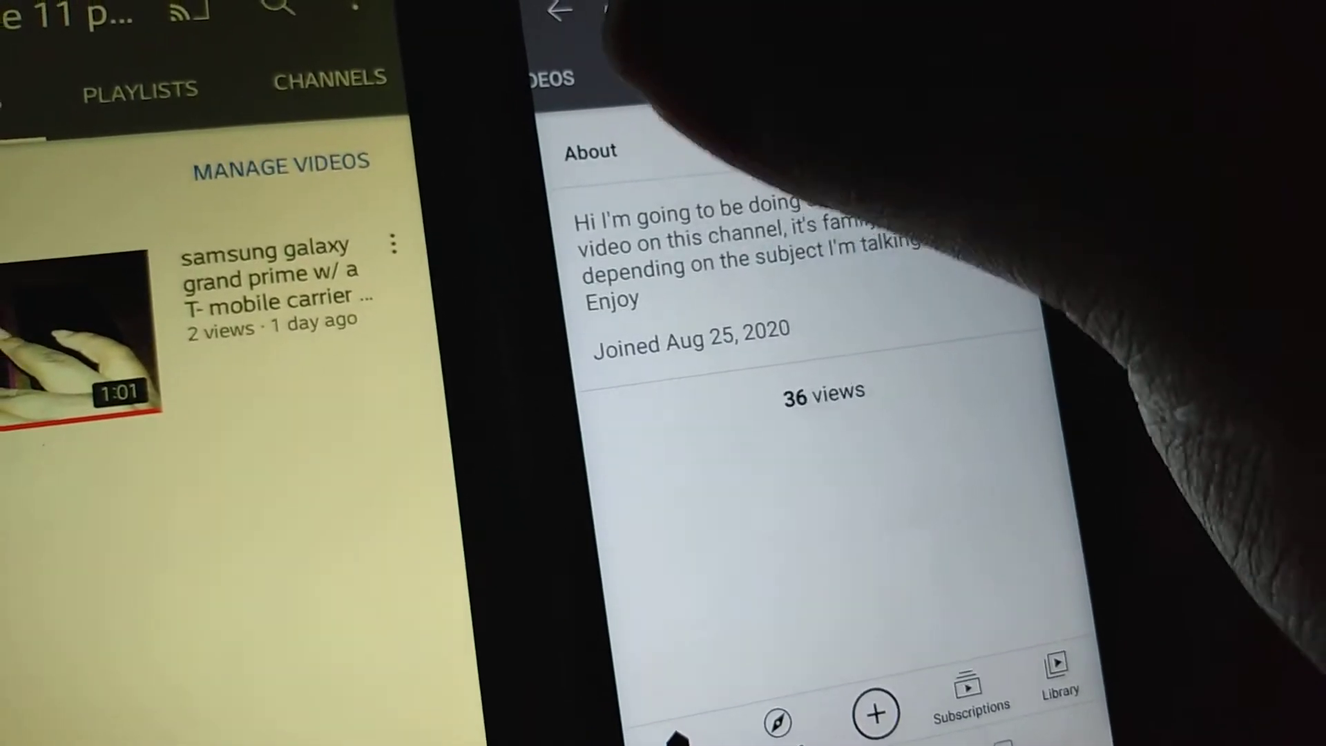
Step: Check the Liked videos playlist, then scroll the Videos list past the Kia Sorento upload
{"action": "left_click", "coordinate": [709, 18]}
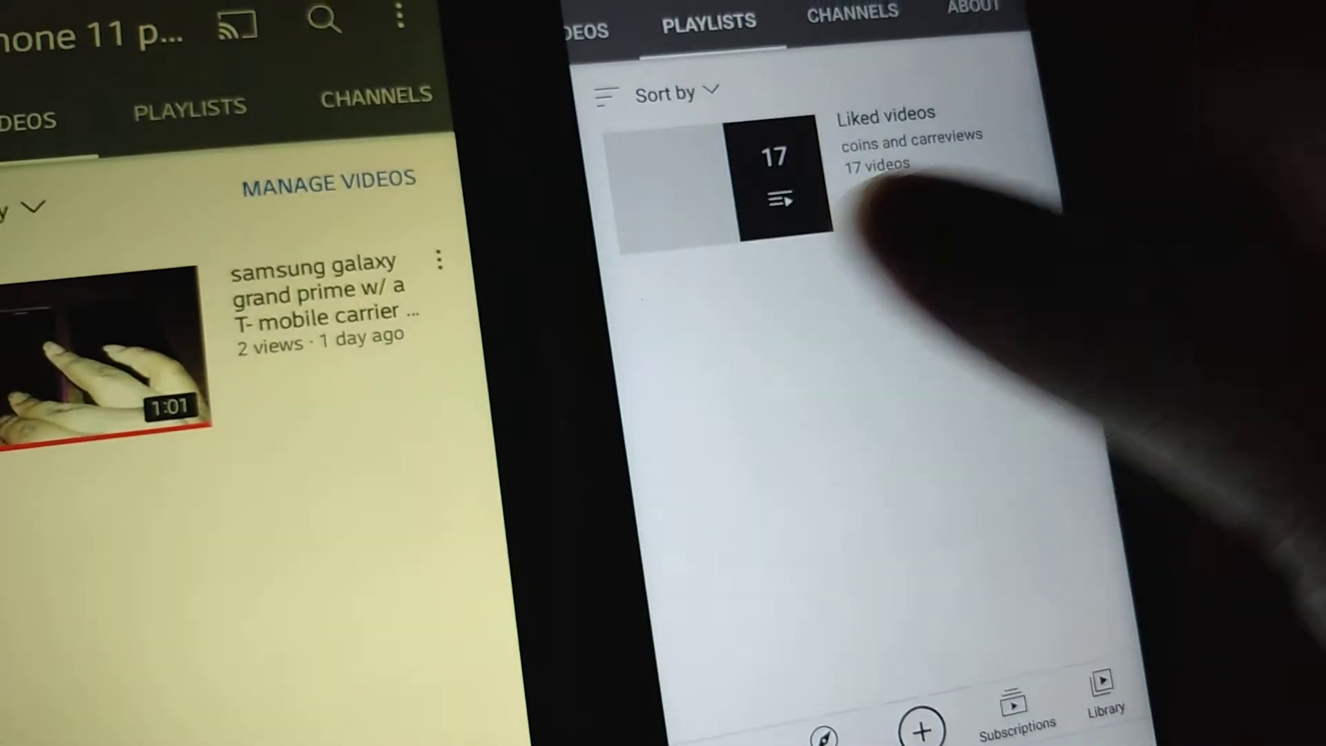
{"action": "left_click", "coordinate": [773, 161]}
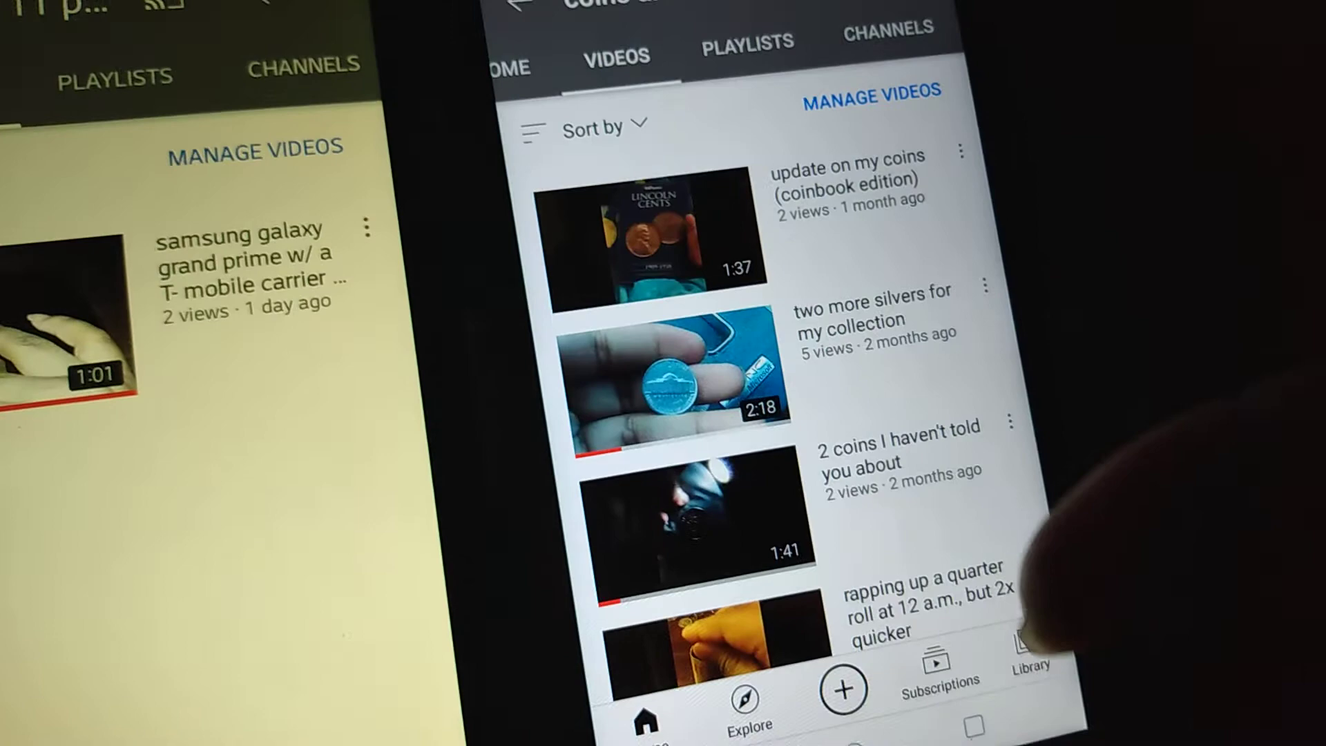
{"action": "scroll", "scroll_direction": "down", "scroll_amount": 3}
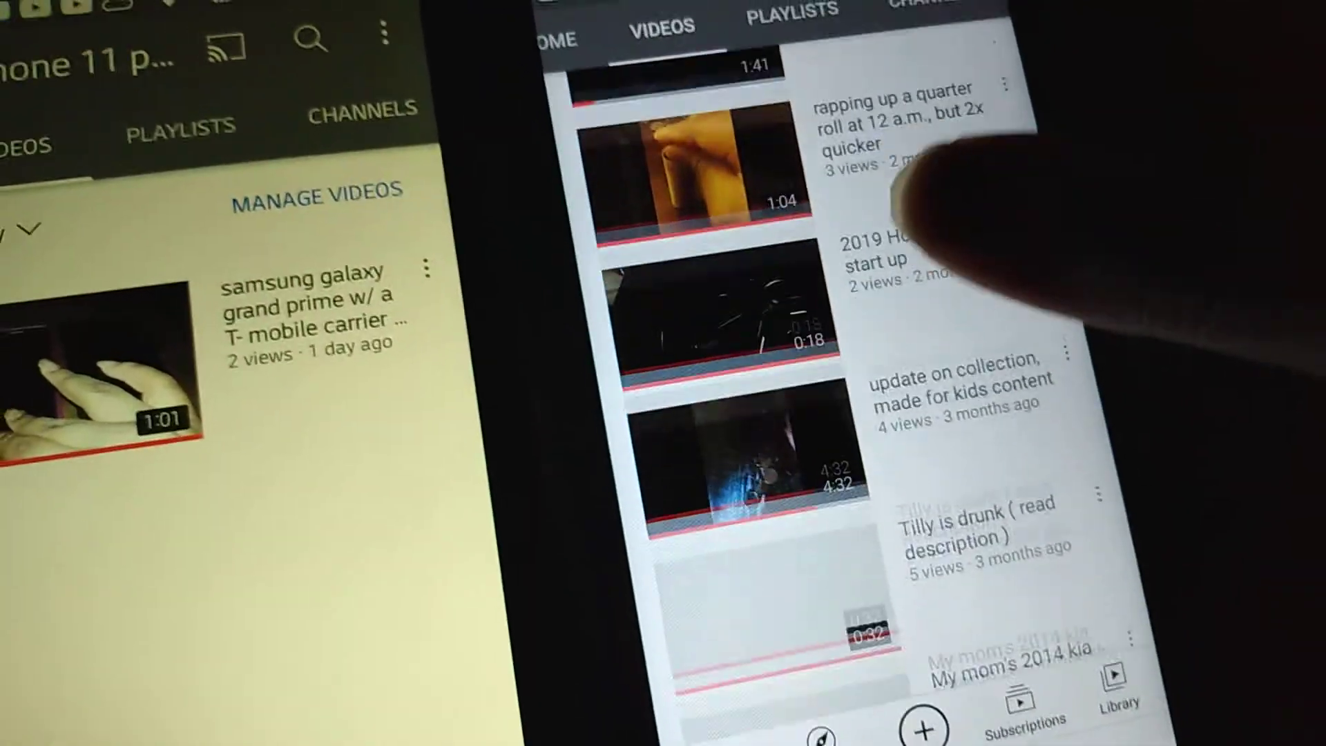
{"action": "scroll", "scroll_direction": "down", "scroll_amount": 3}
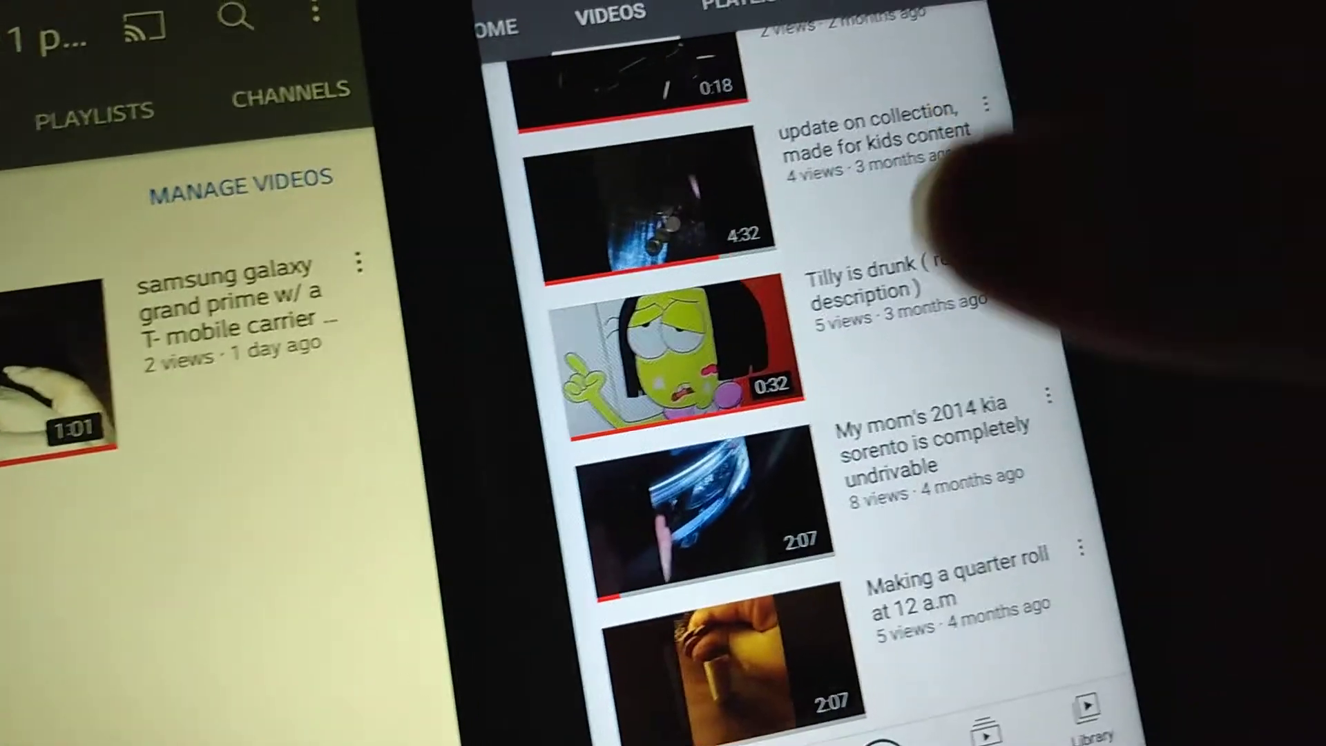